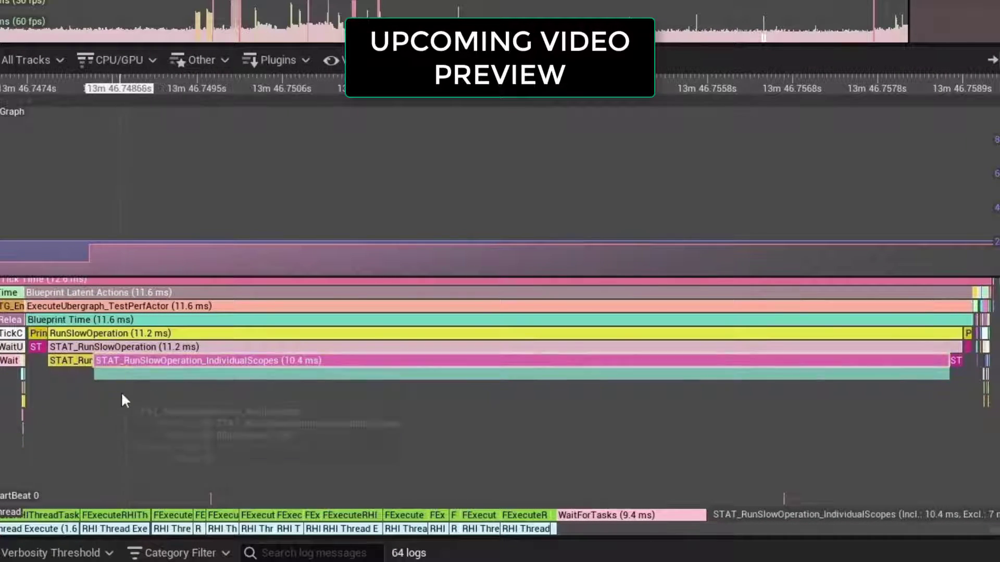
mouse_move(173, 376)
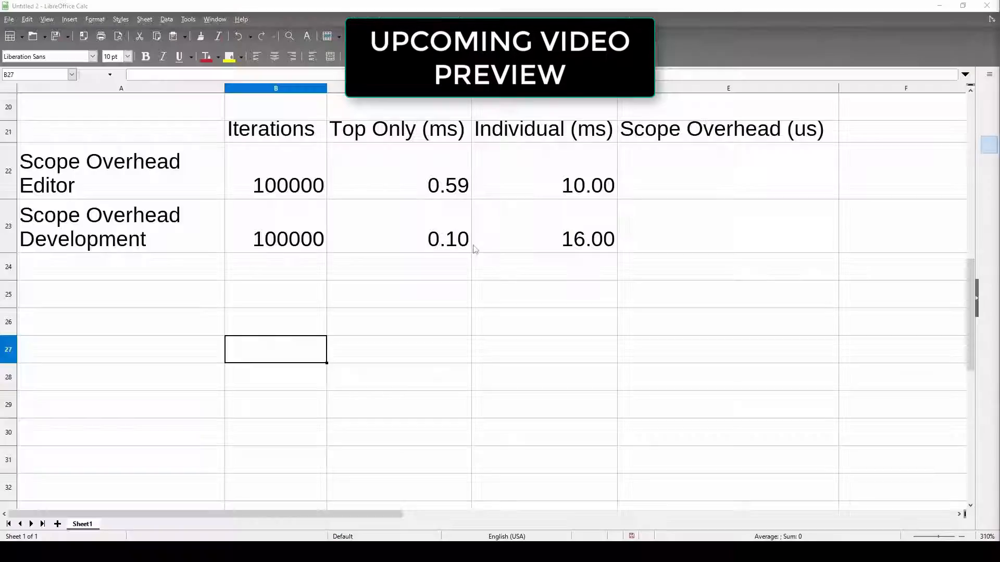
mouse_move(585, 243)
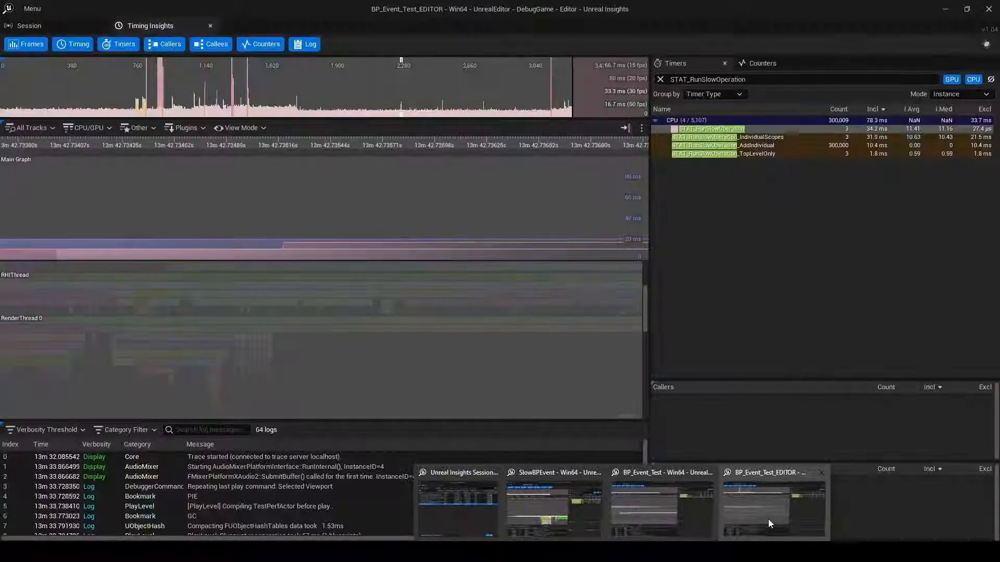
- Bring the BP_Event_Test_EDITOR trace window to the front
left_click(736, 154)
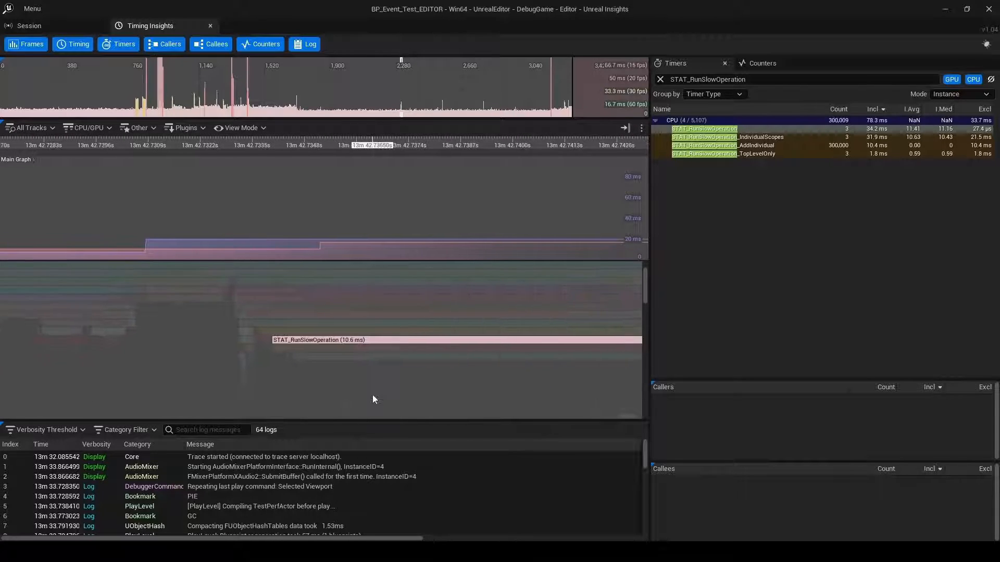
mouse_move(275, 306)
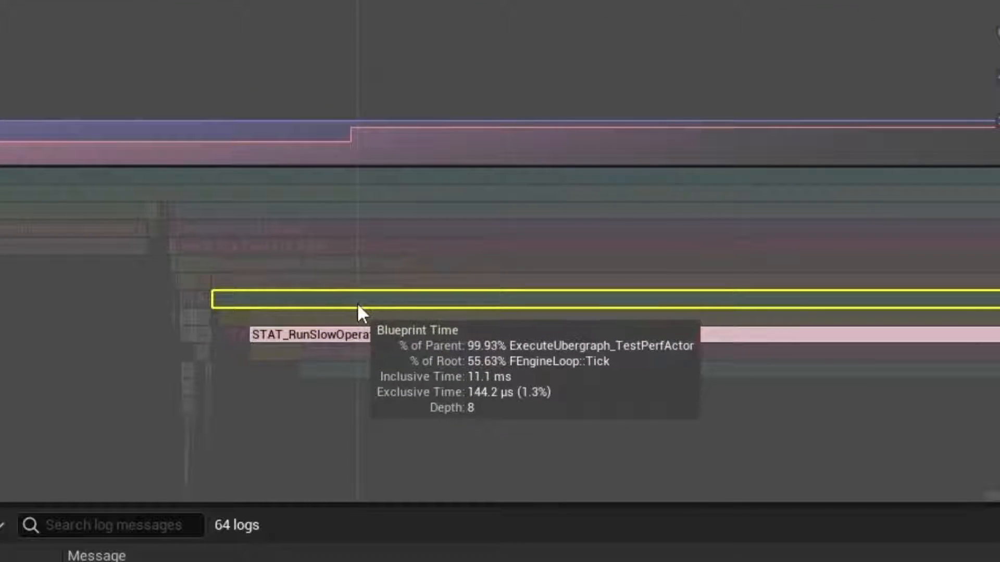
mouse_move(338, 316)
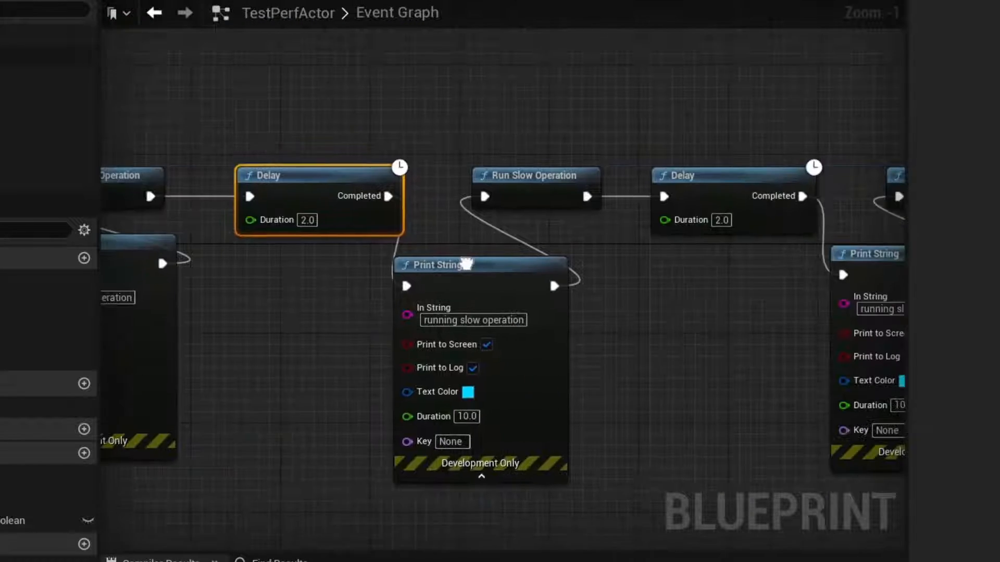
- Return to the other trace's timeline to inspect RunSlowOperation at 10.4 ms
left_click(535, 175)
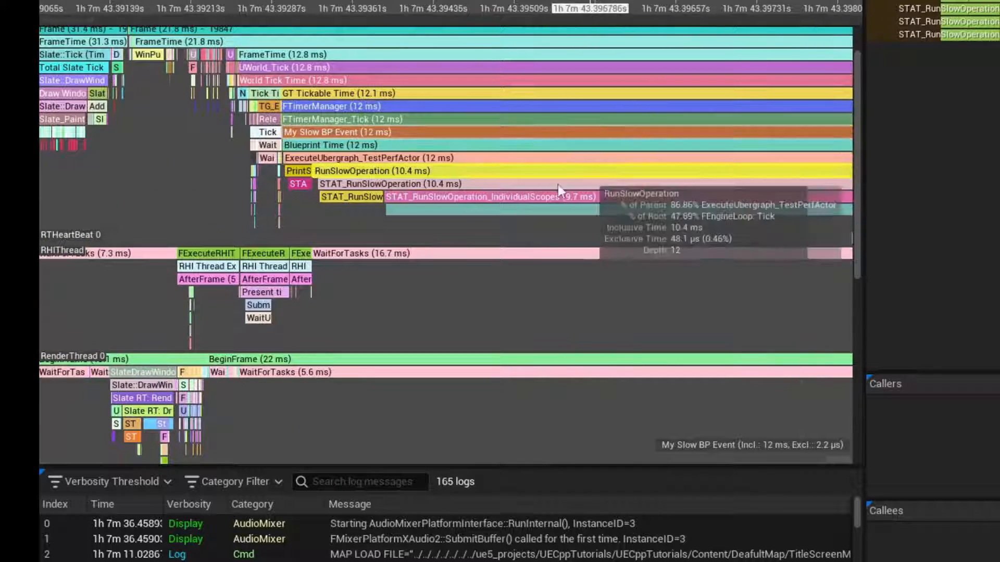
- Open Quick Find from a timing event's context menu to filter timers named RunSlowOperation
right_click(325, 170)
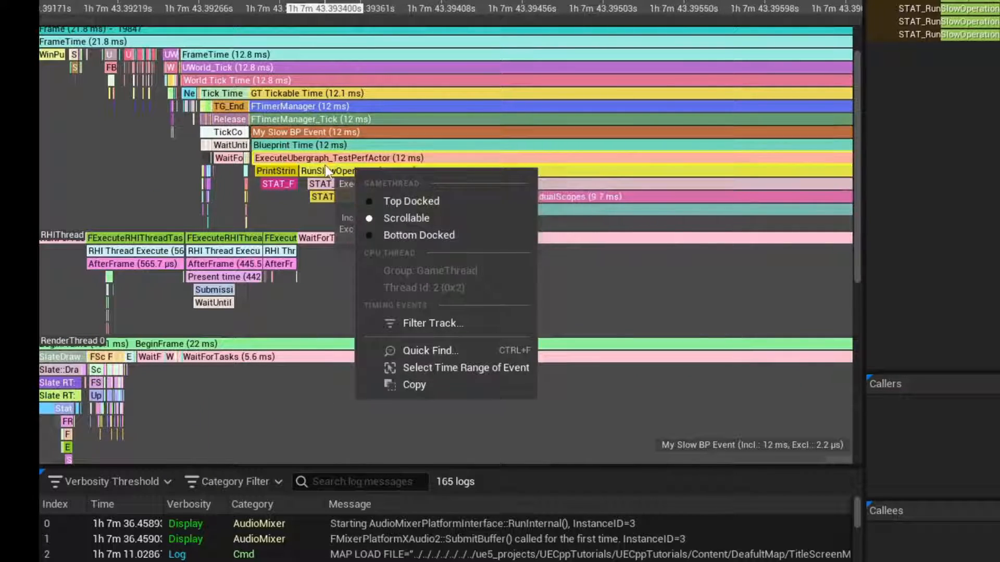
left_click(430, 350)
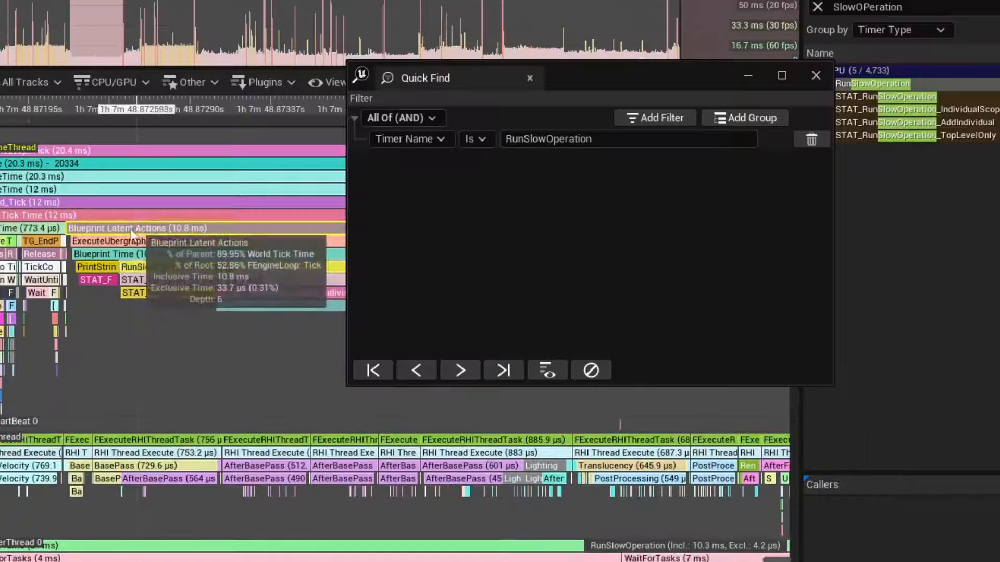
mouse_move(95, 267)
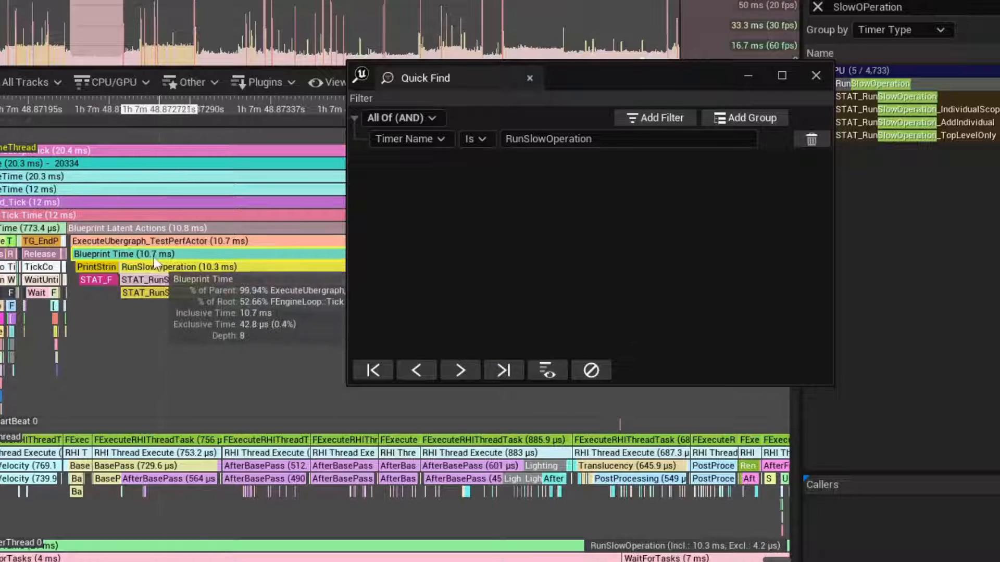
mouse_move(185, 241)
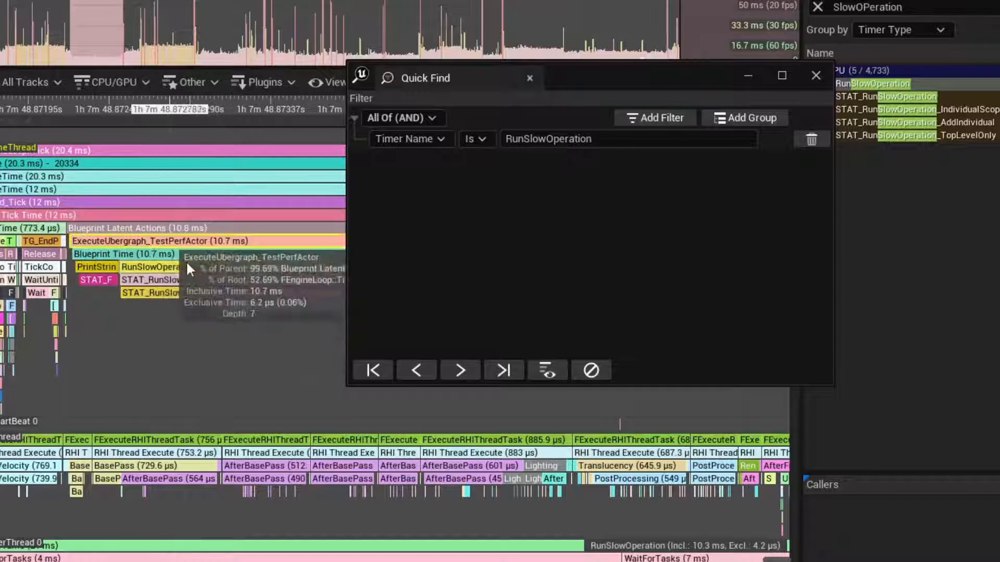
mouse_move(177, 267)
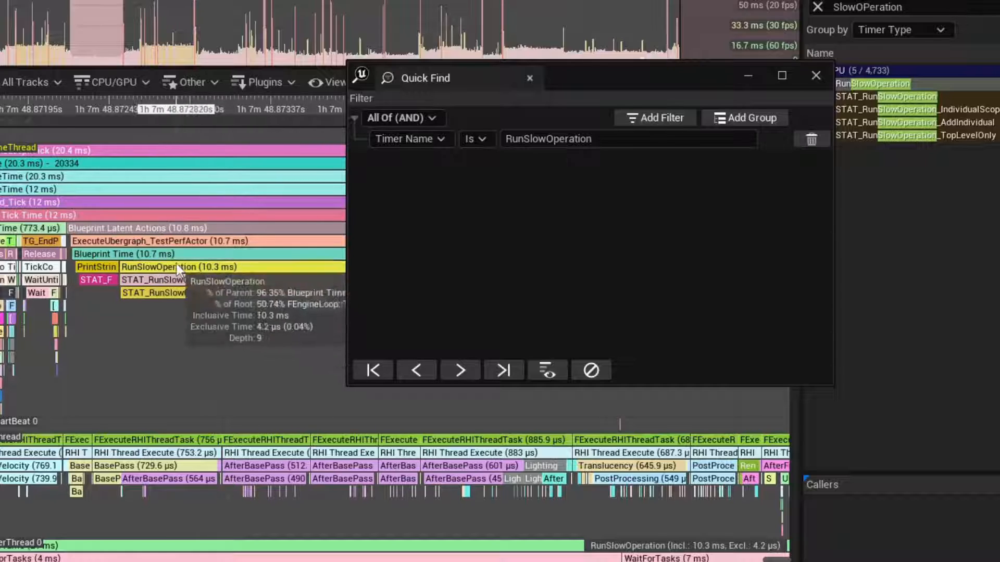
mouse_move(271, 268)
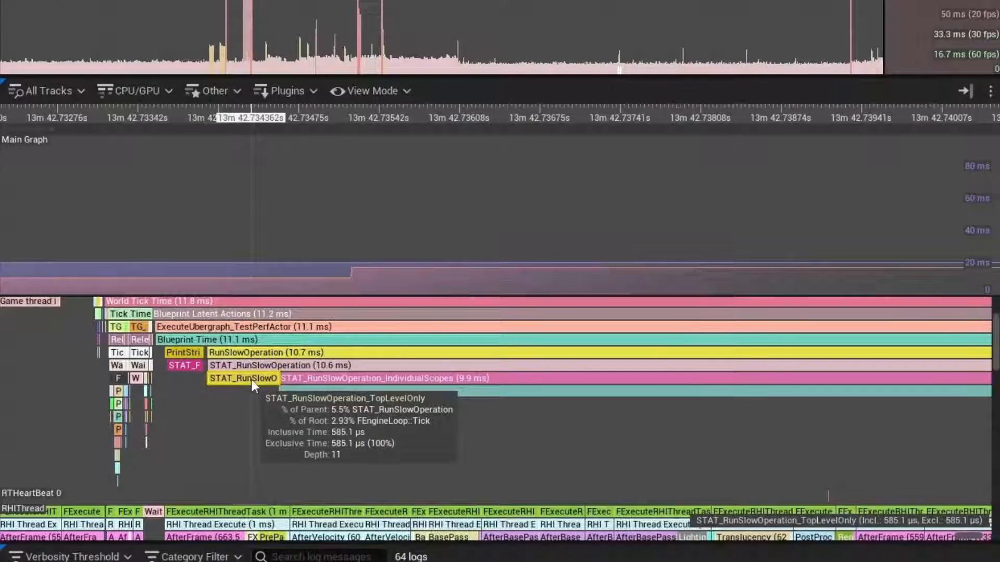
mouse_move(336, 386)
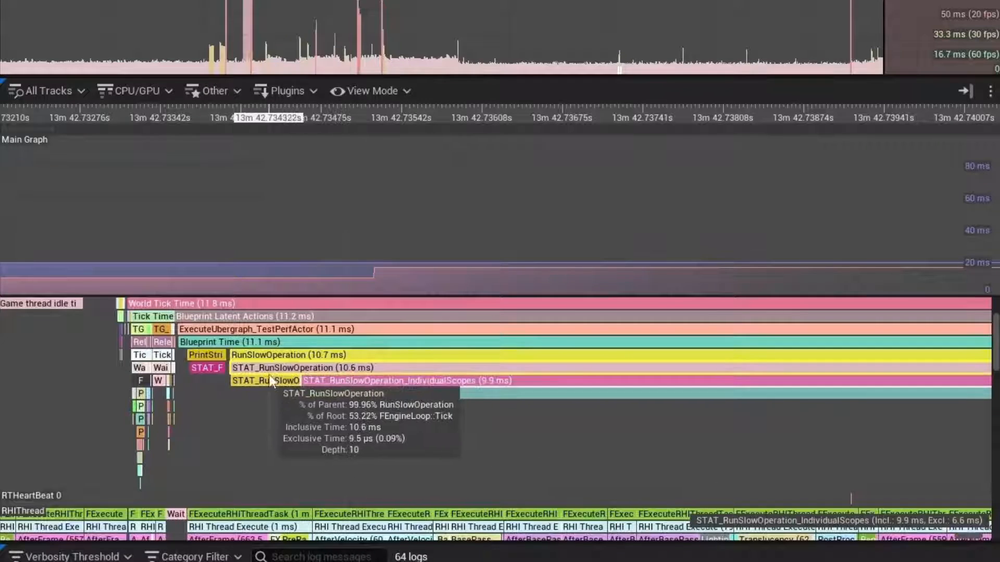
mouse_move(325, 387)
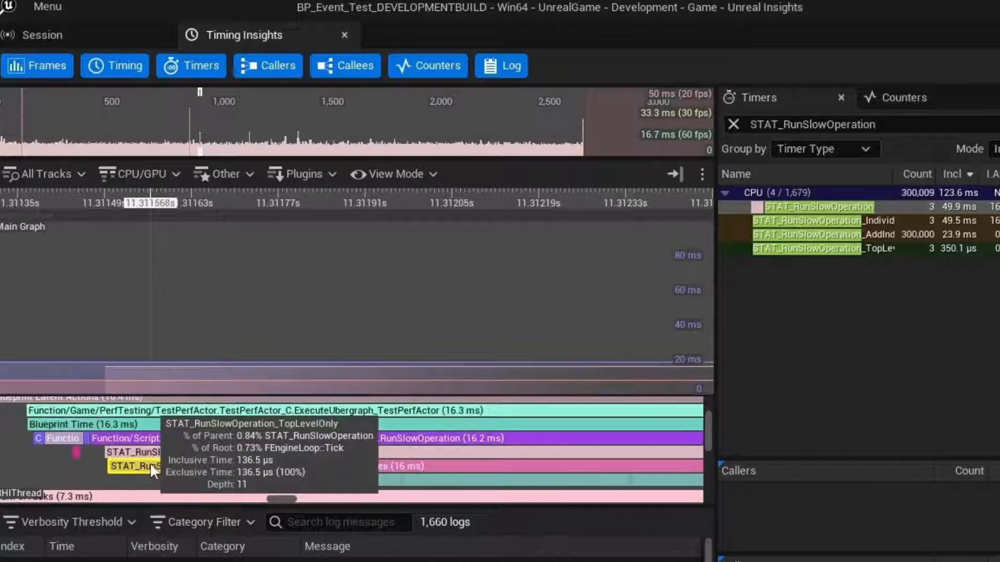
mouse_move(273, 470)
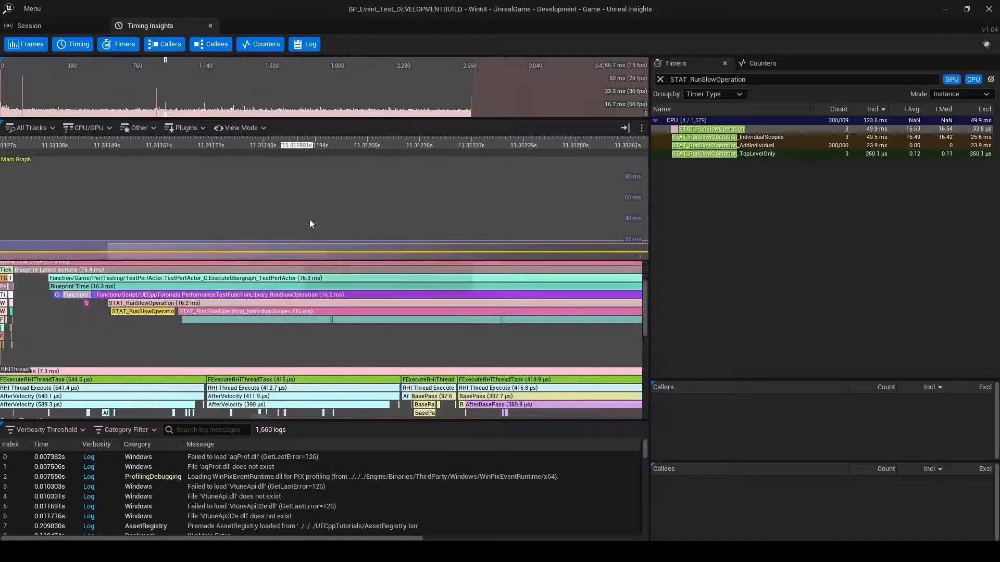
mouse_move(286, 233)
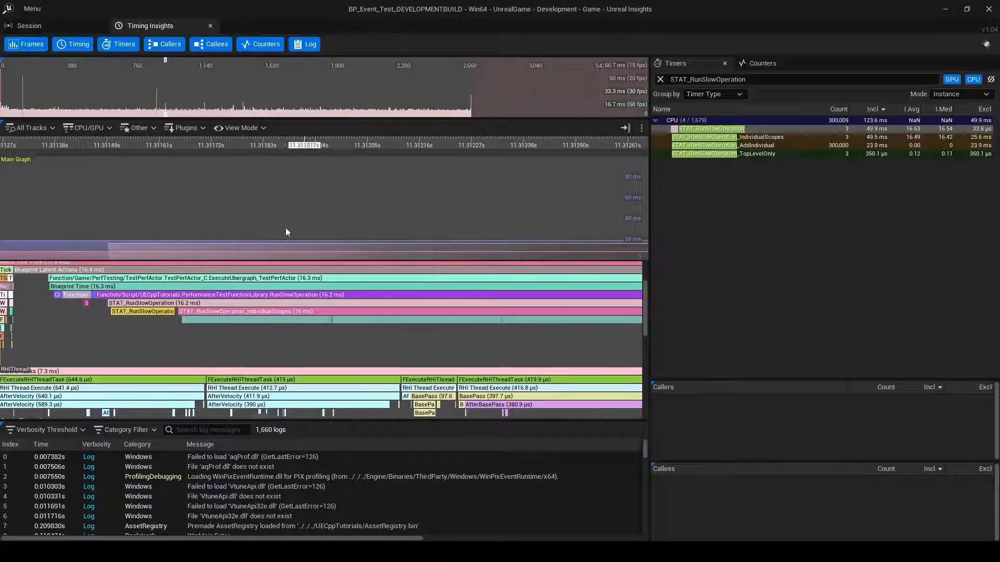
mouse_move(146, 319)
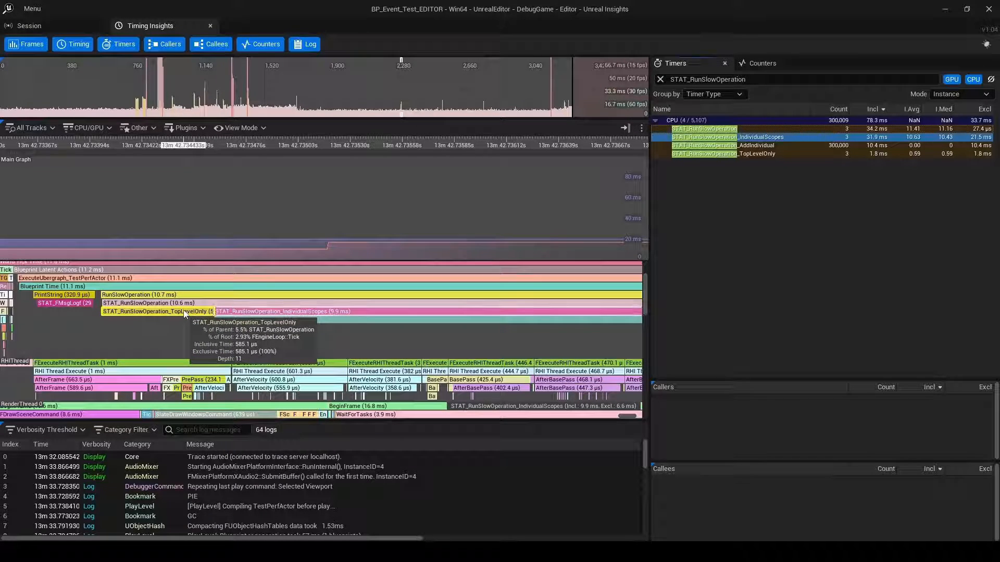
- Alt+Tab away from the editor trace window
key("alt+tab")
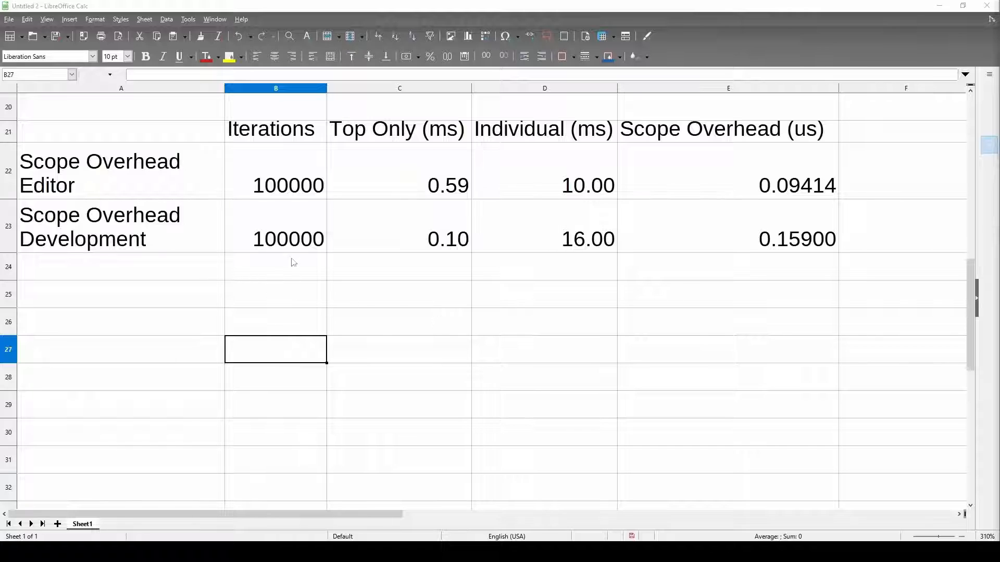
mouse_move(342, 193)
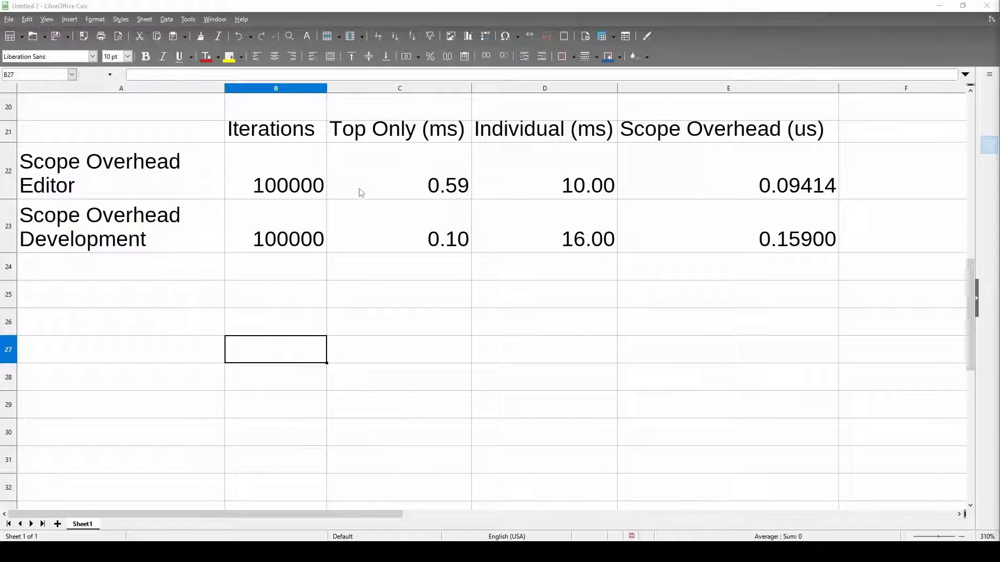
mouse_move(790, 194)
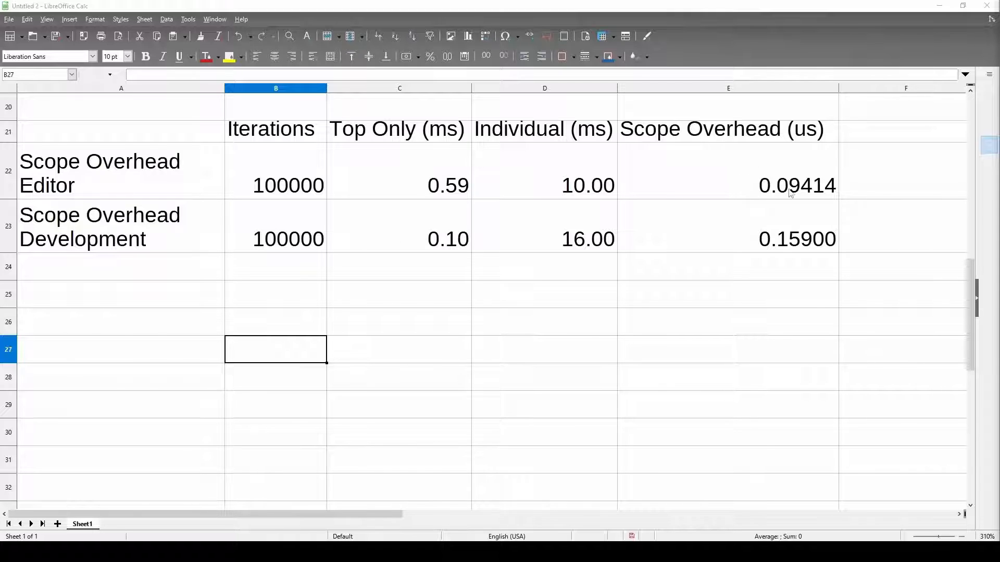
mouse_move(581, 221)
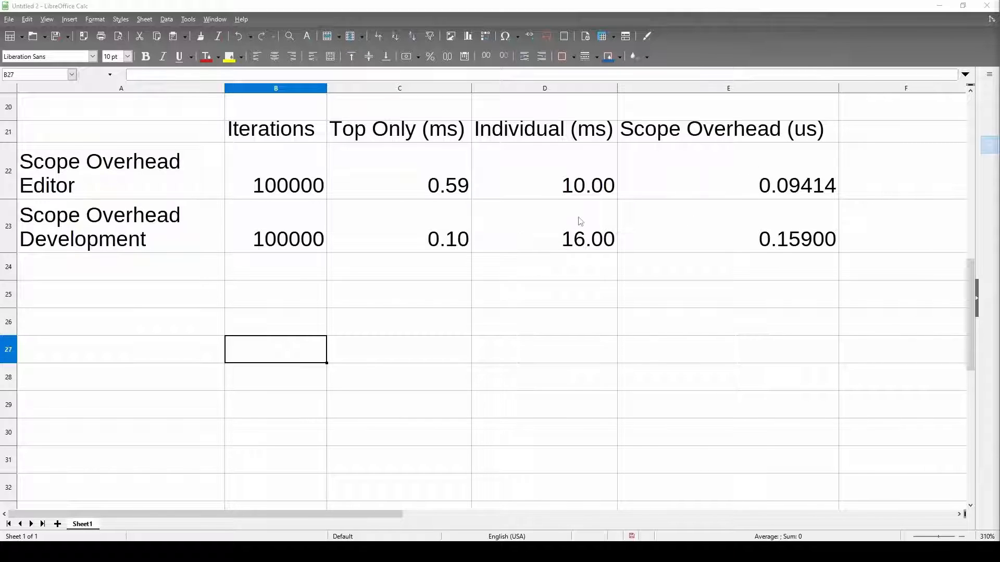
mouse_move(557, 213)
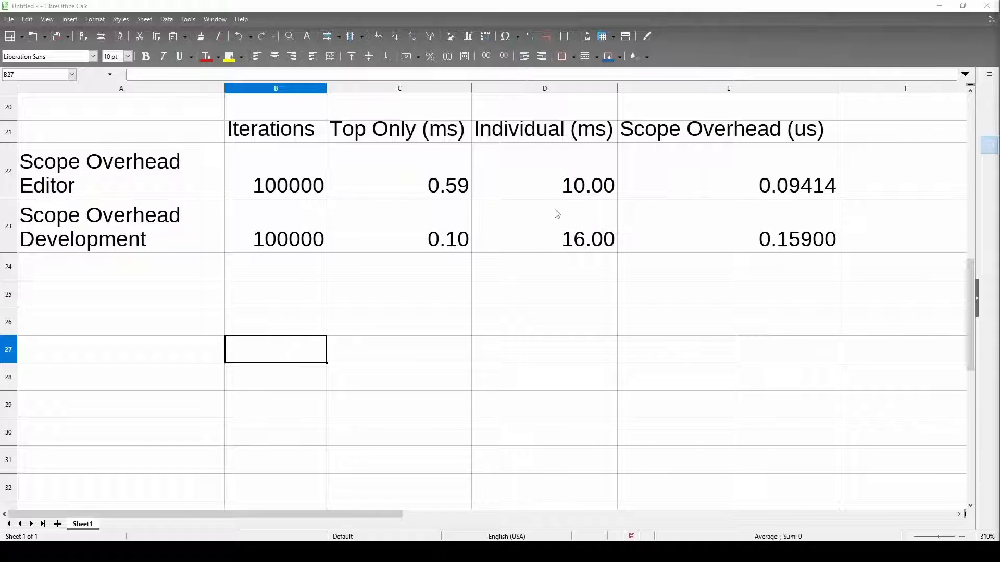
mouse_move(291, 210)
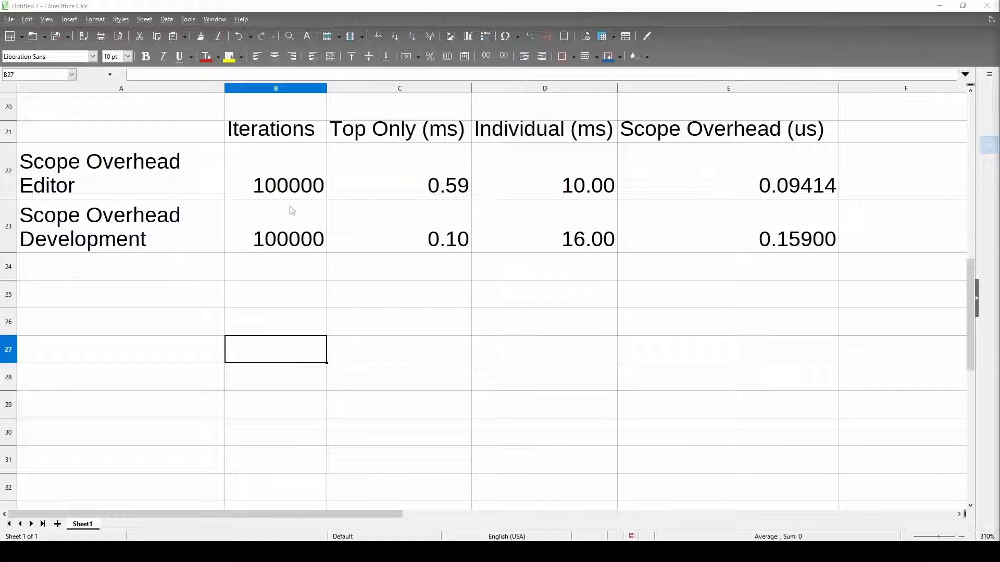
mouse_move(430, 208)
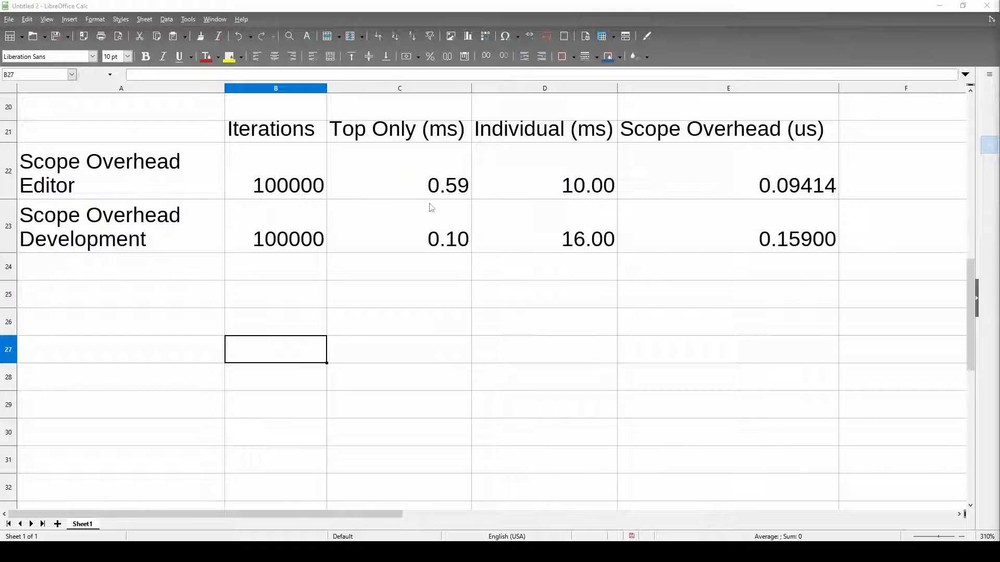
mouse_move(468, 247)
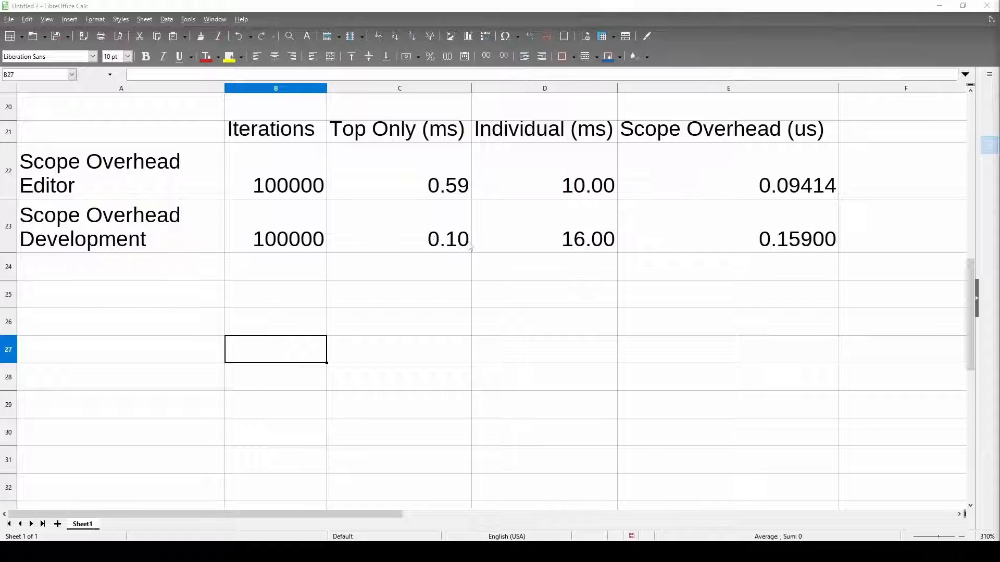
mouse_move(583, 243)
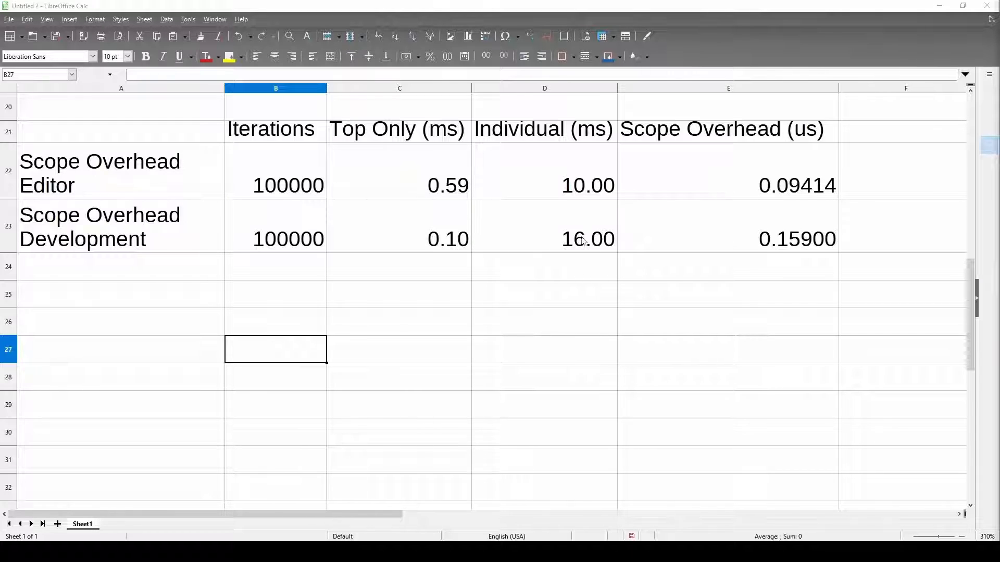
mouse_move(729, 185)
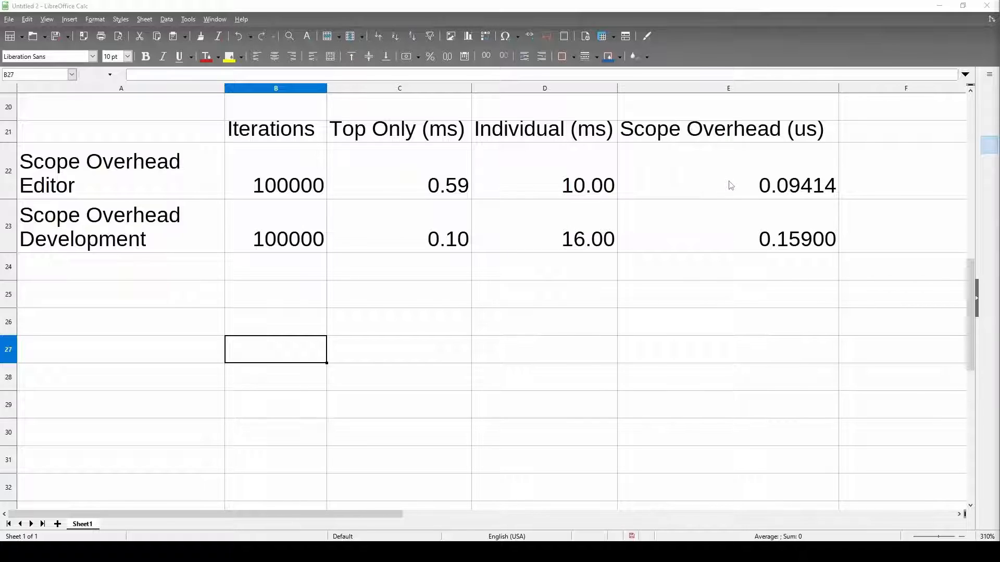
- Inspect the Scope Overhead Editor (A22) and Development (A23) rows in the sheet
left_click(99, 170)
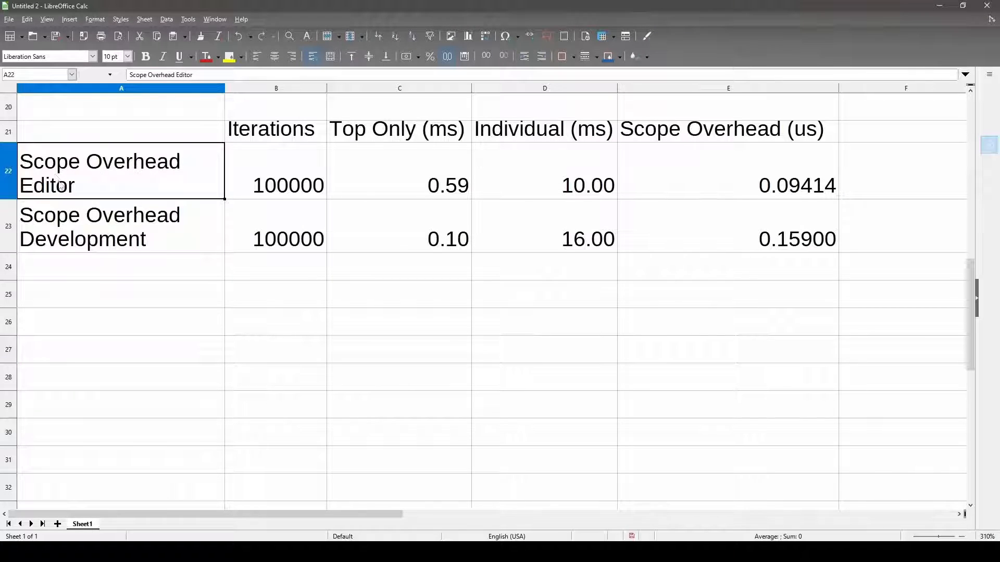
left_click(104, 226)
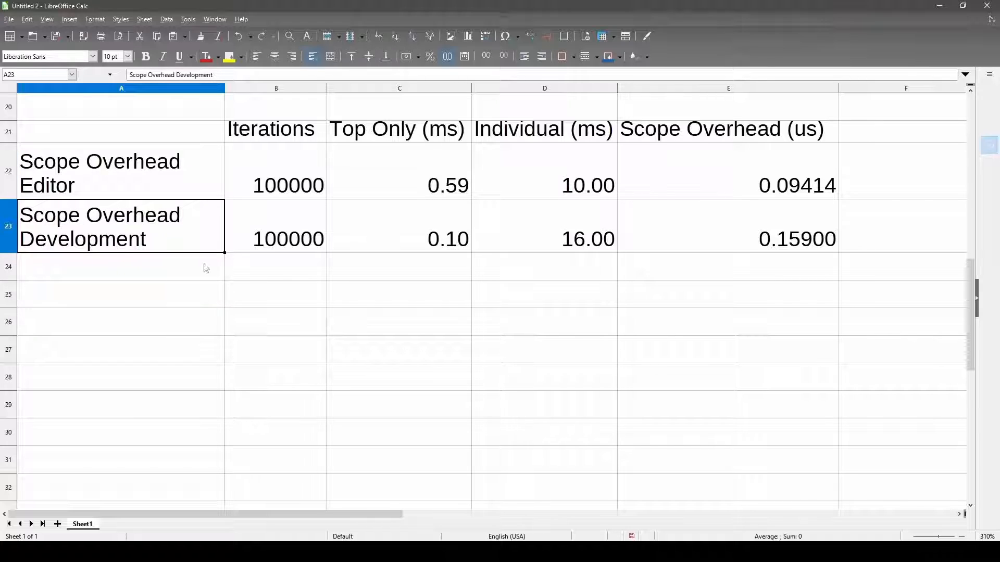
left_click(99, 172)
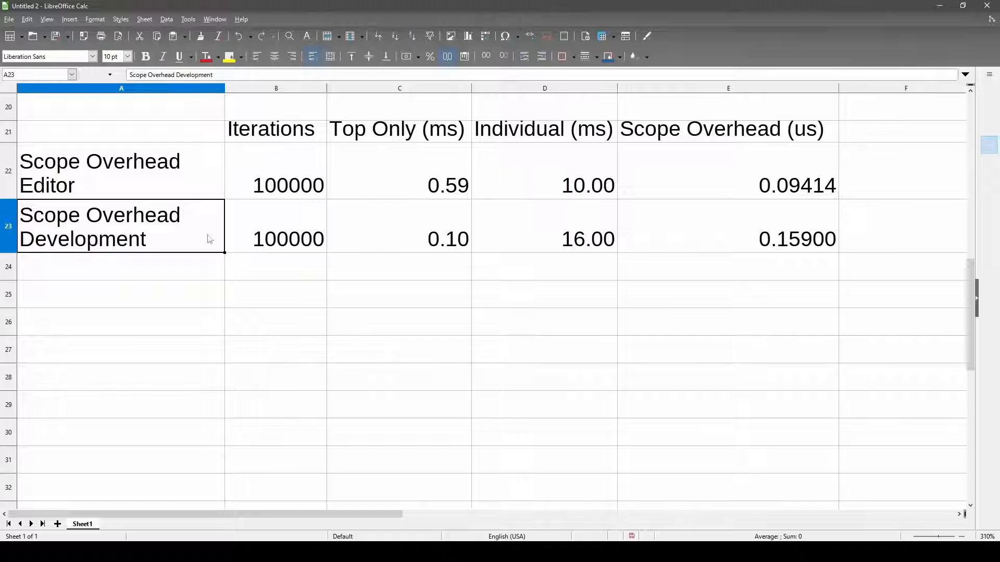
left_click(275, 184)
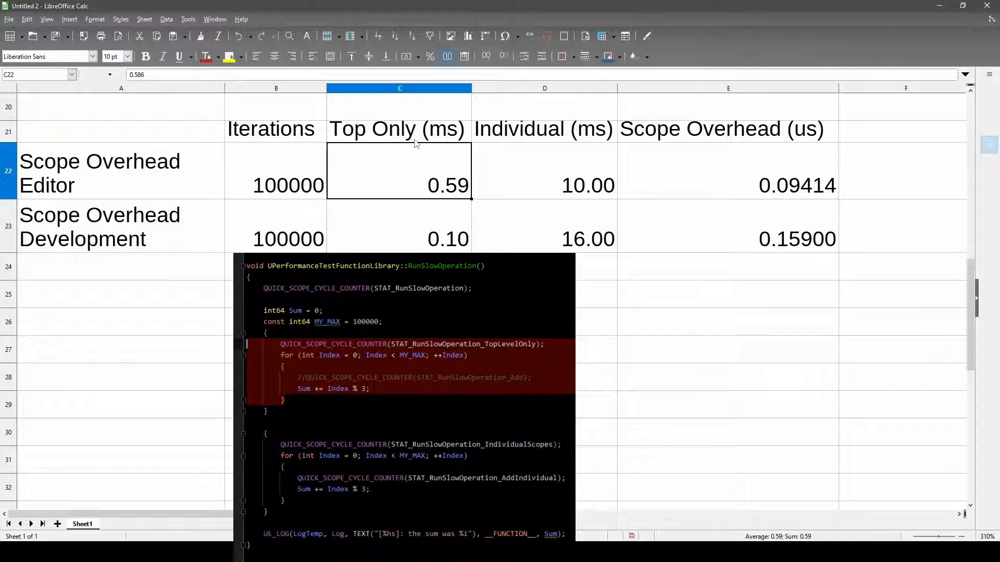
left_click(544, 172)
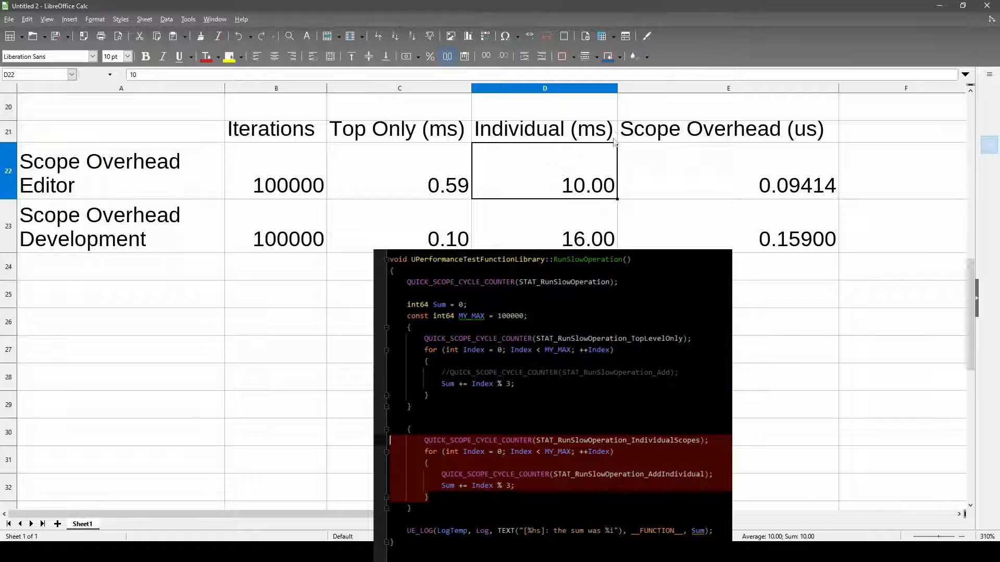
mouse_move(613, 174)
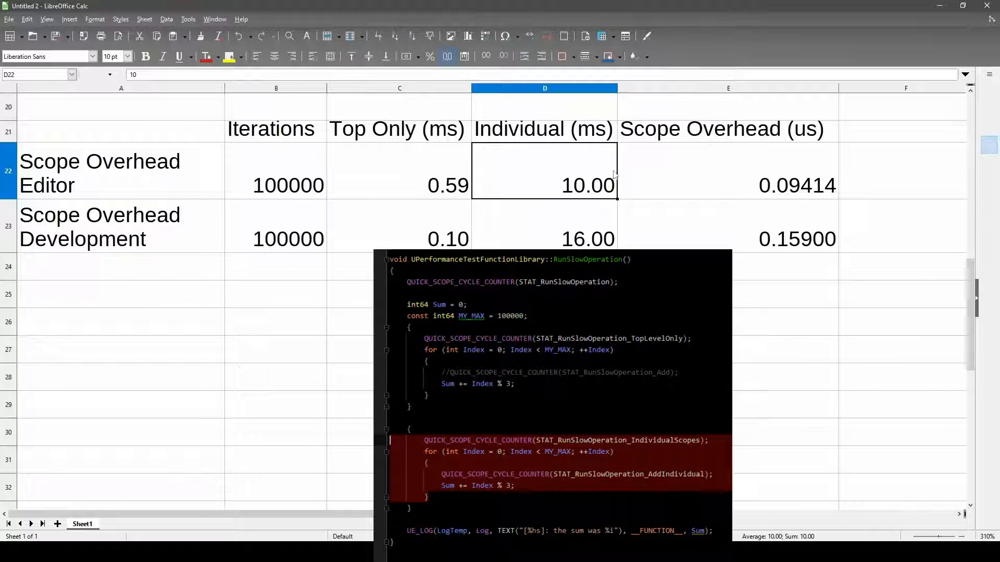
mouse_move(594, 165)
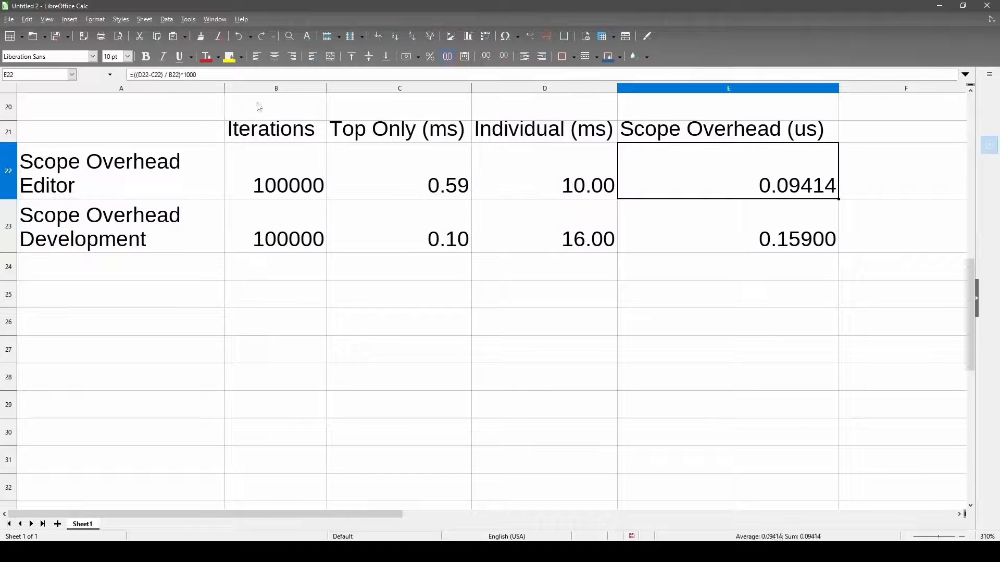
double_click(728, 172)
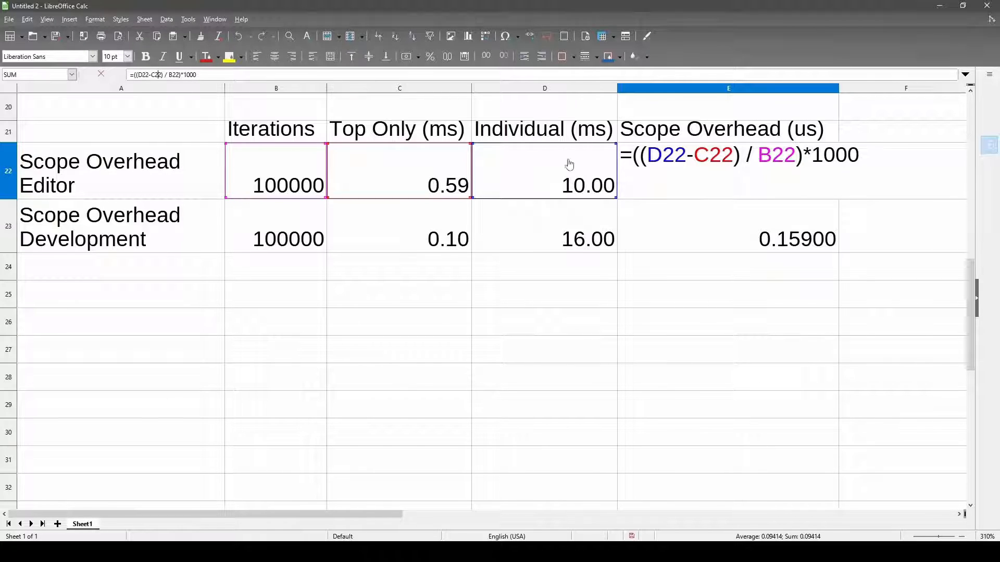
mouse_move(162, 117)
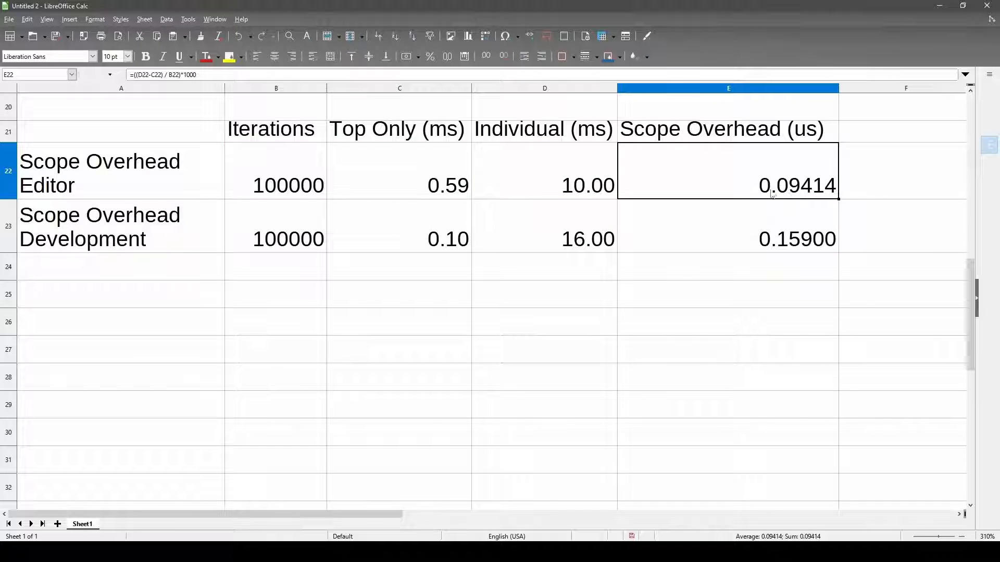
mouse_move(801, 190)
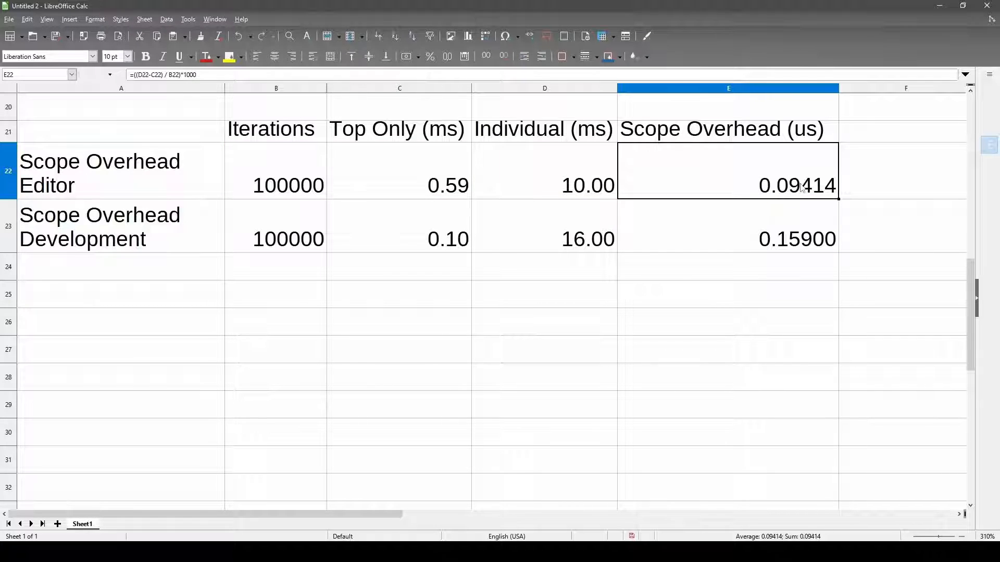
mouse_move(790, 185)
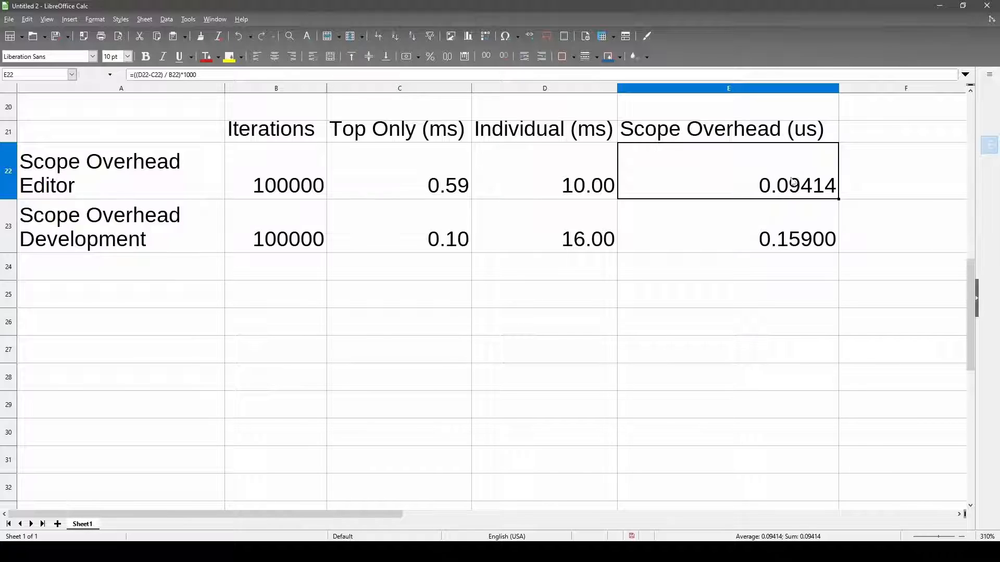
left_click(728, 239)
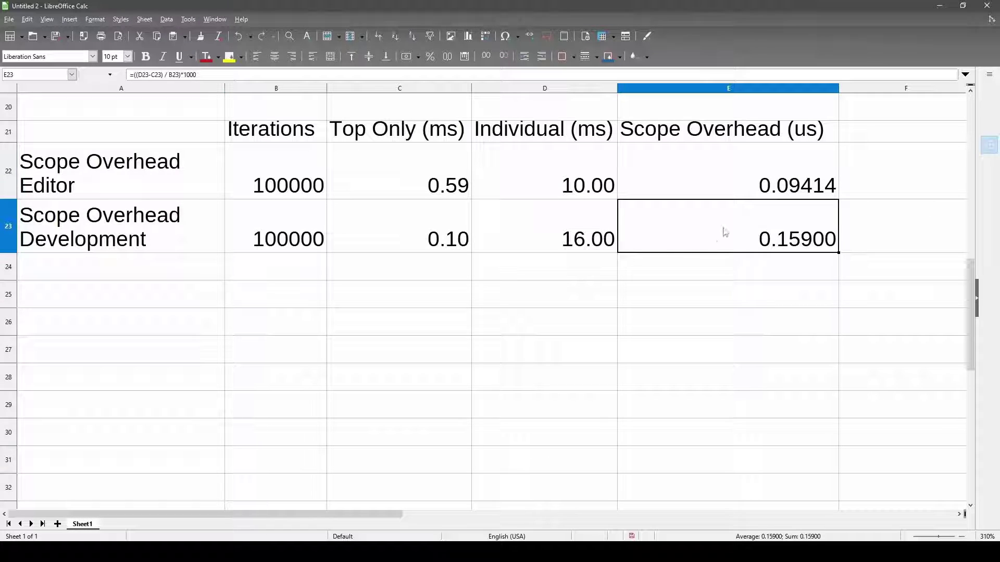
mouse_move(789, 250)
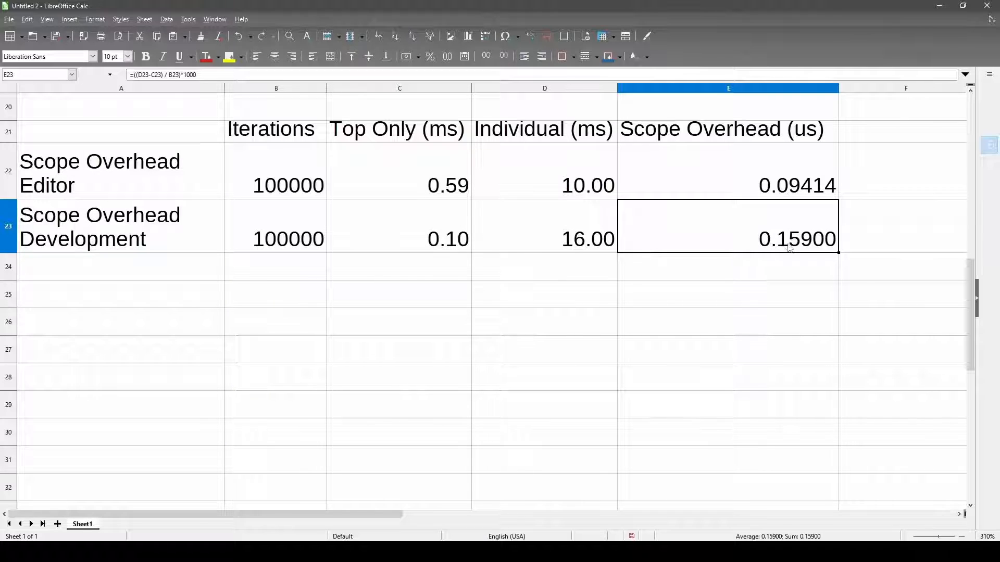
mouse_move(797, 262)
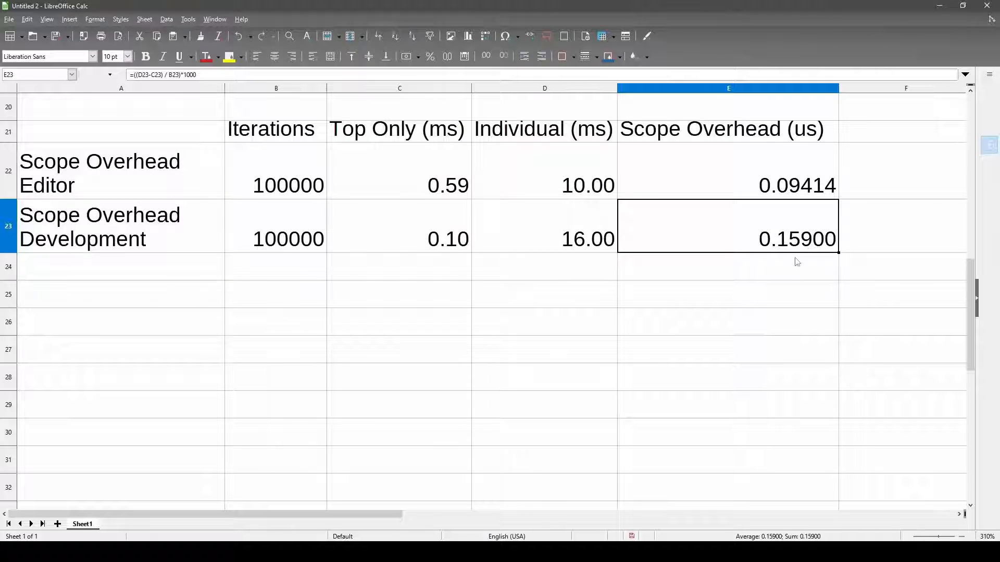
mouse_move(819, 259)
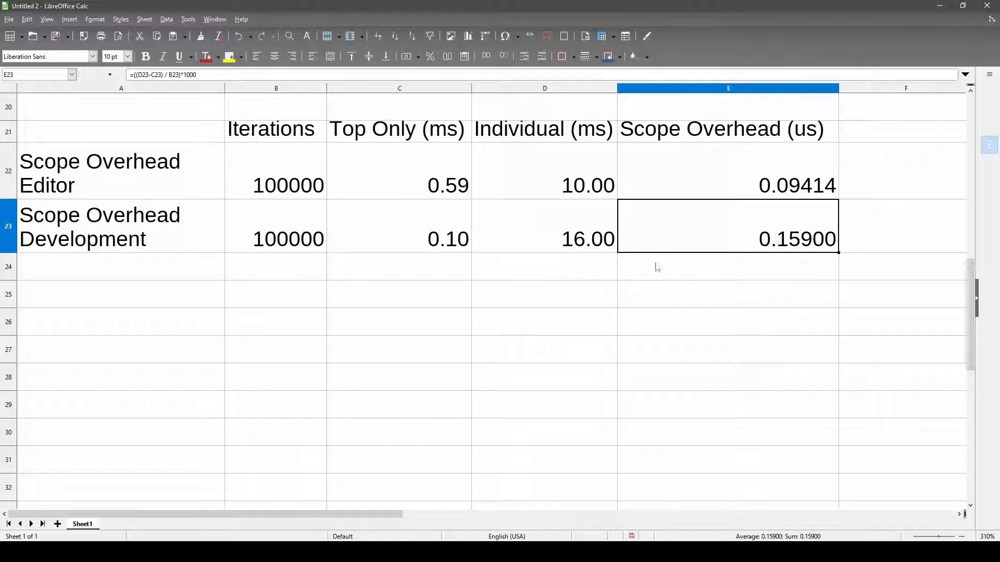
mouse_move(458, 248)
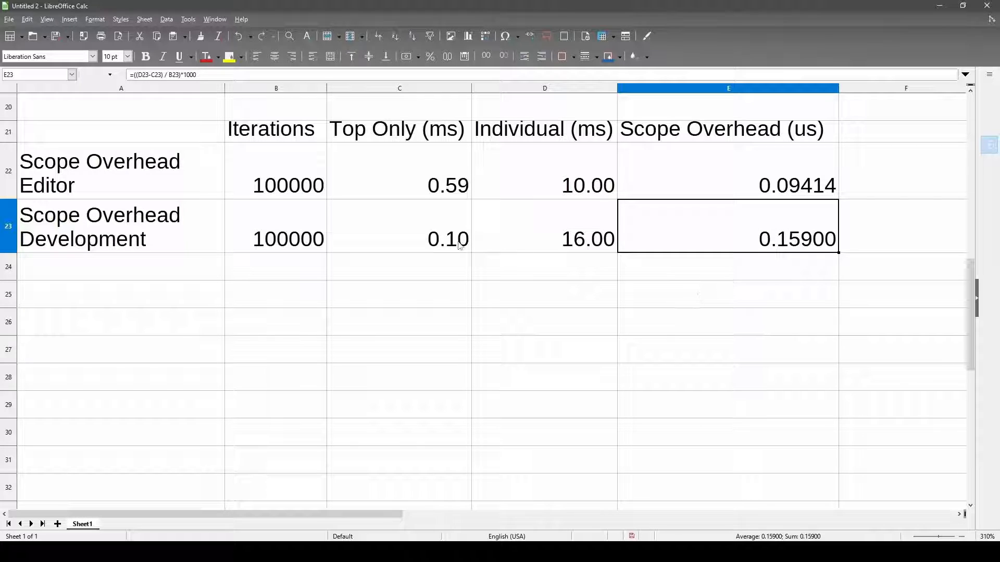
mouse_move(769, 214)
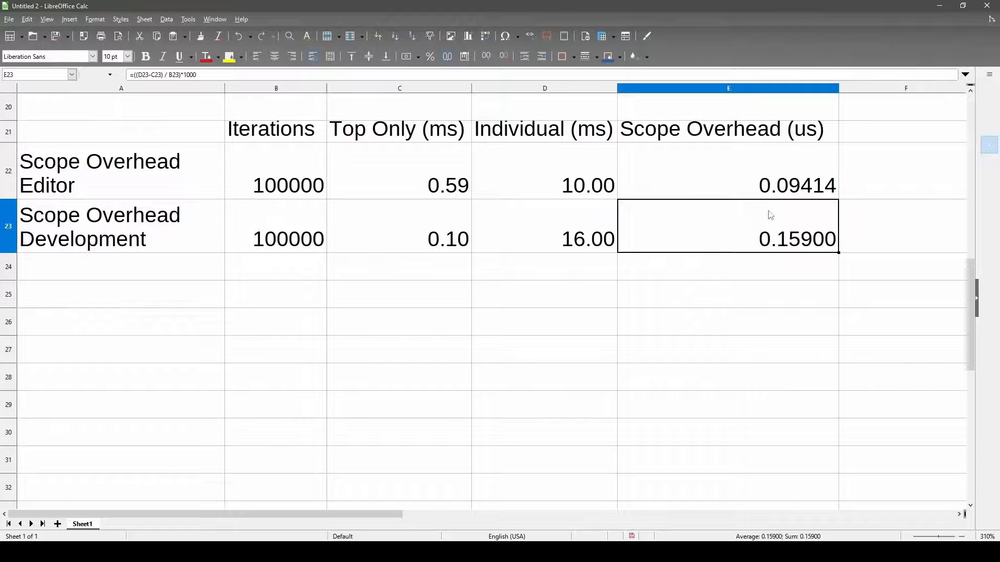
left_click(726, 185)
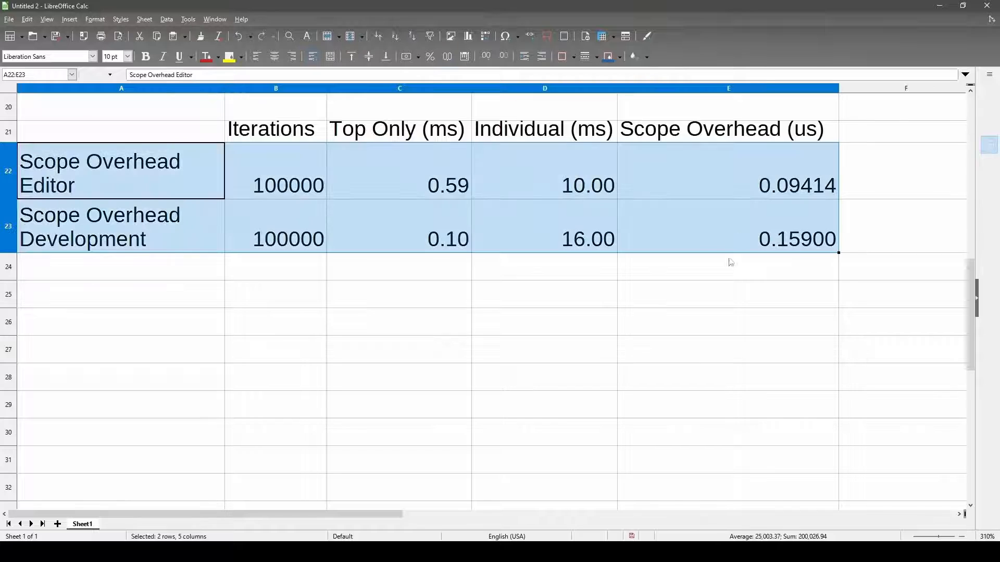
left_click(736, 227)
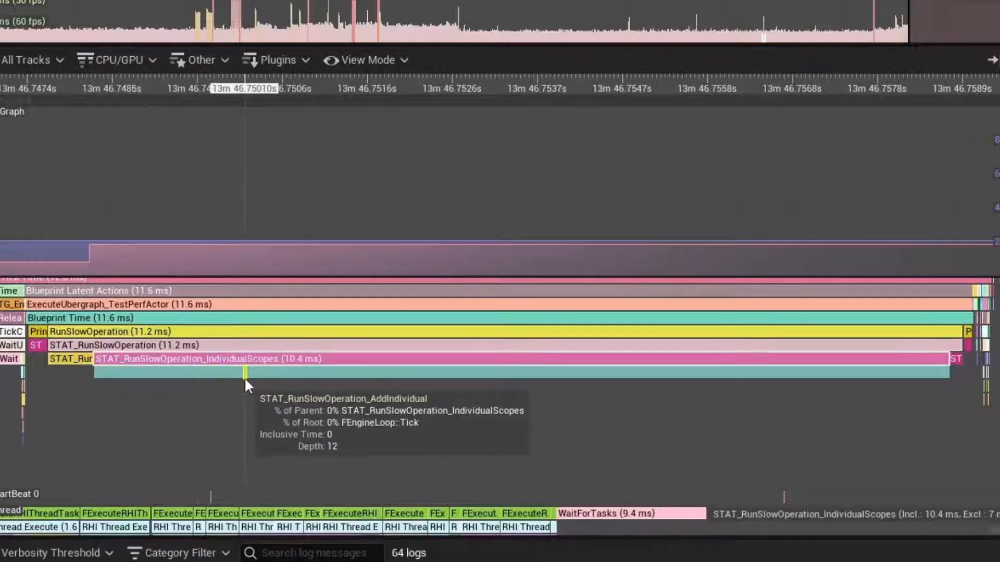
mouse_move(157, 332)
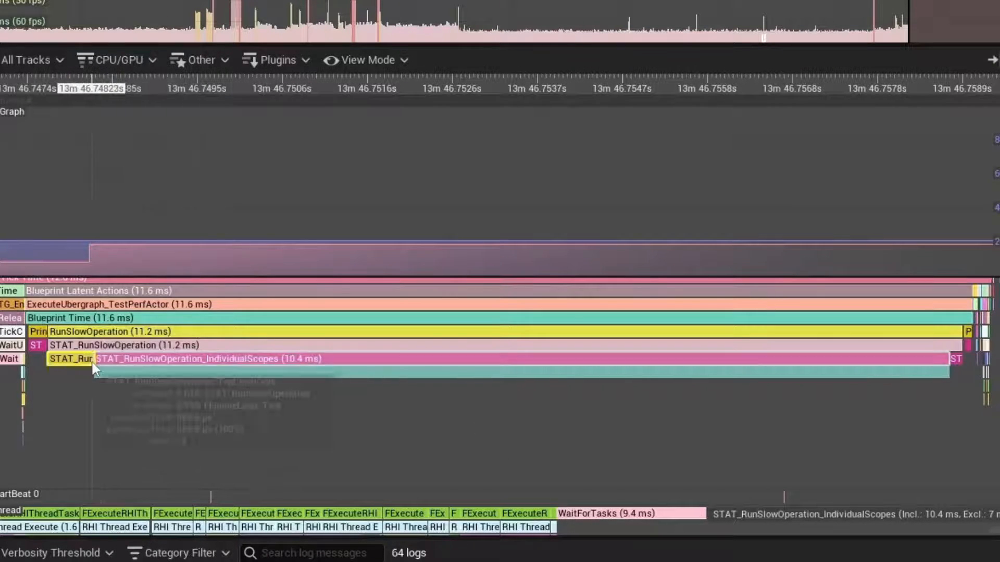
mouse_move(148, 310)
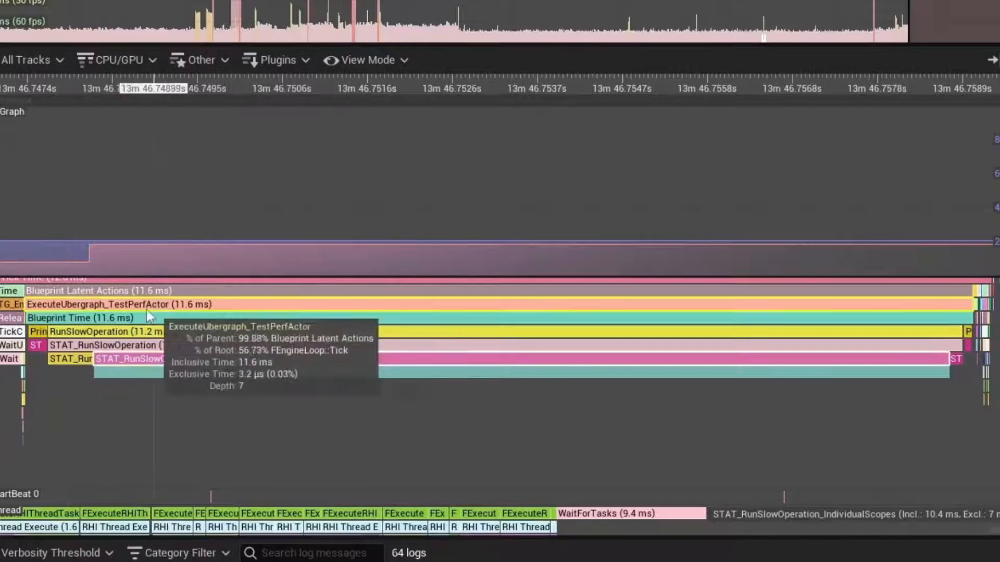
mouse_move(197, 399)
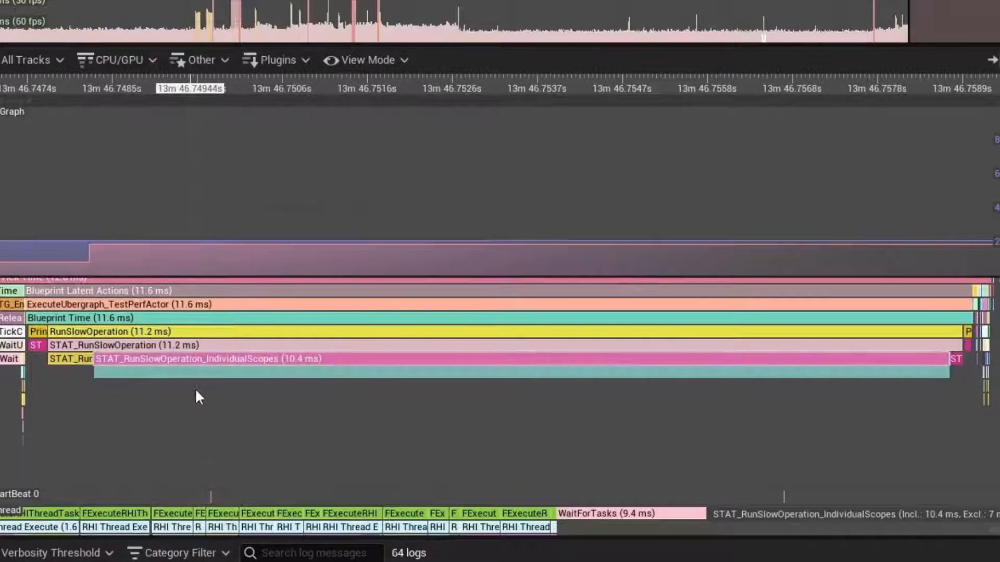
mouse_move(121, 369)
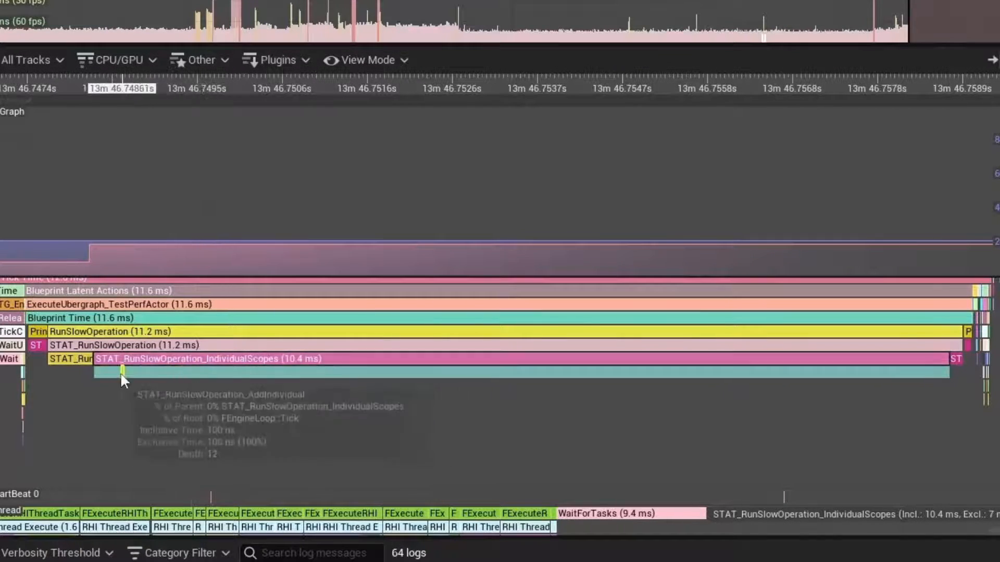